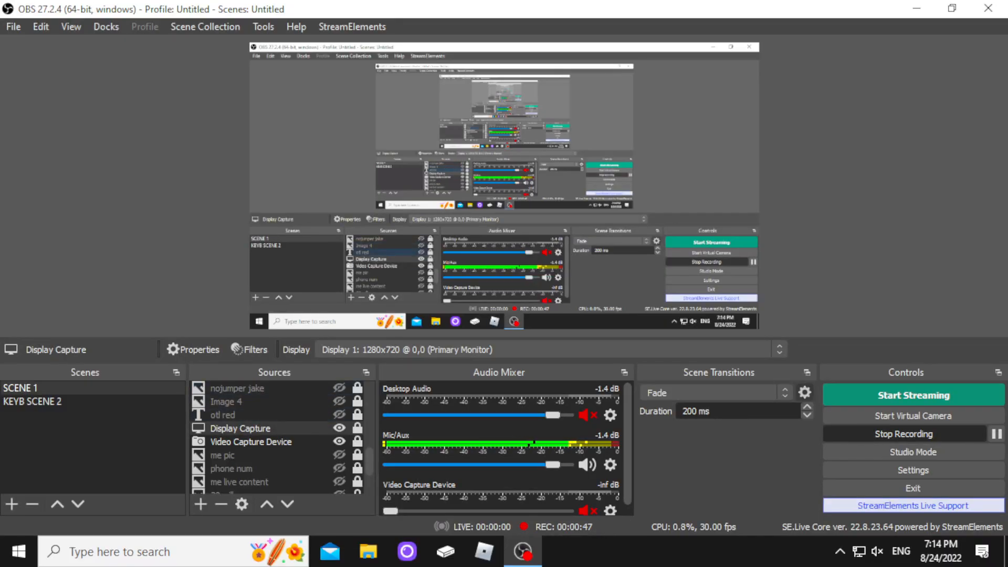
Select the Video Capture Device source showing the HD Pro Webcam C920 feed.
click(250, 441)
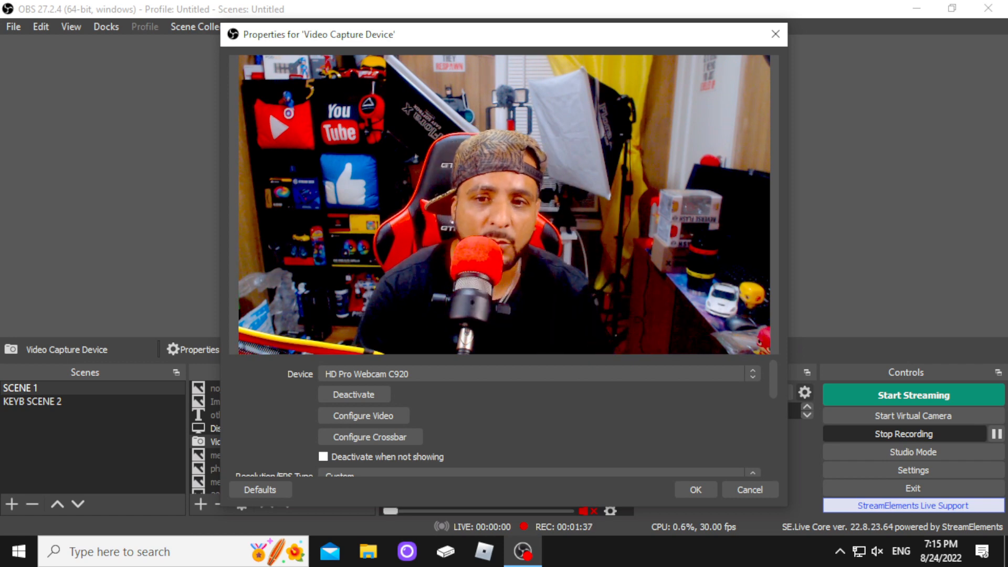
Switch the webcam's video format from YUY2 to MJPEG at 1920x1080 custom resolution.
scroll(down, 3)
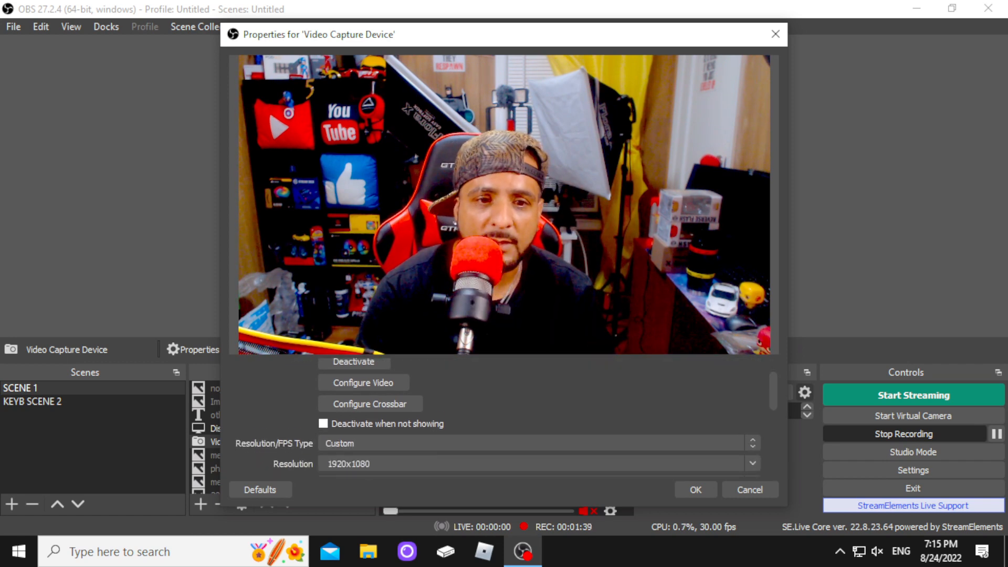
scroll(down, 3)
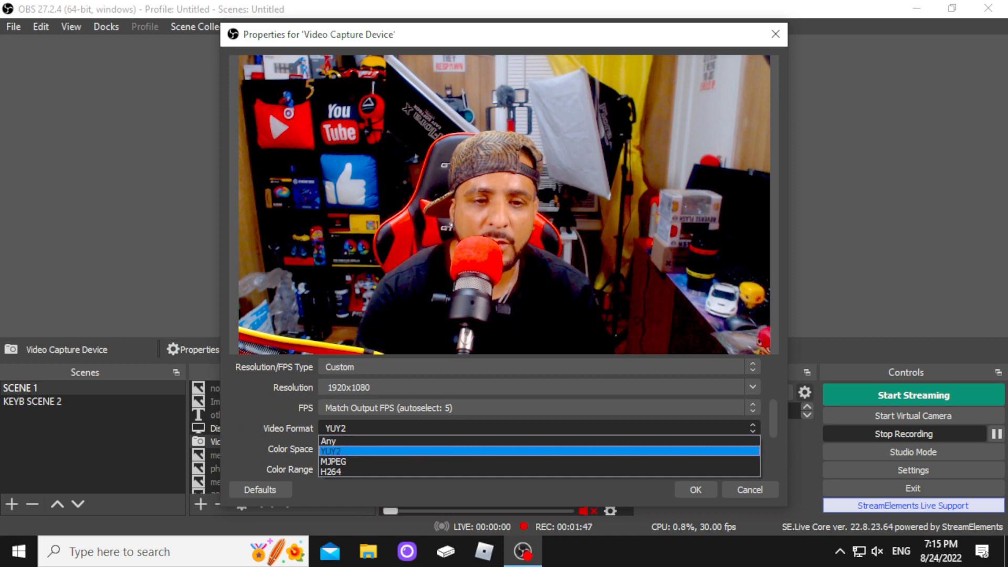
click(332, 463)
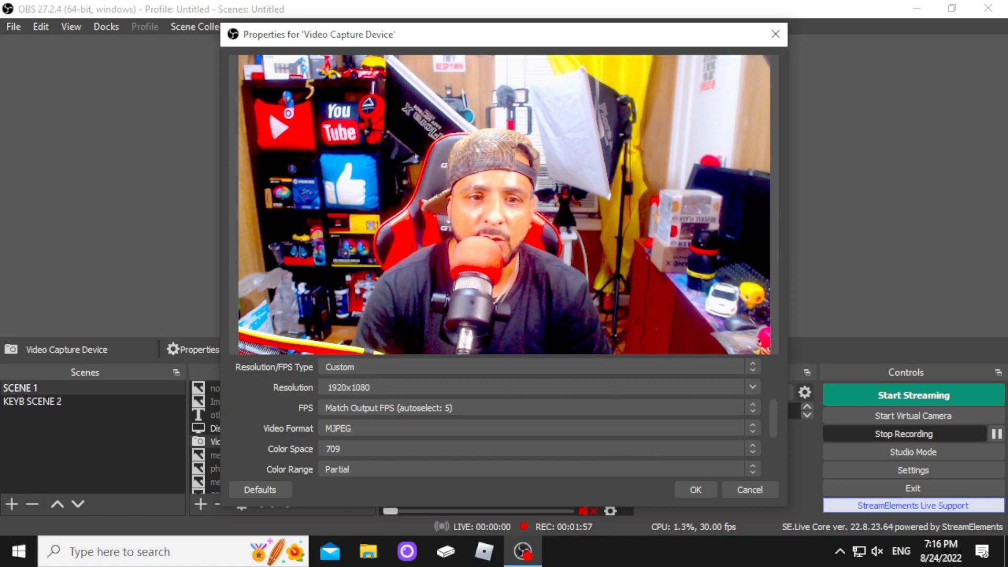
click(537, 429)
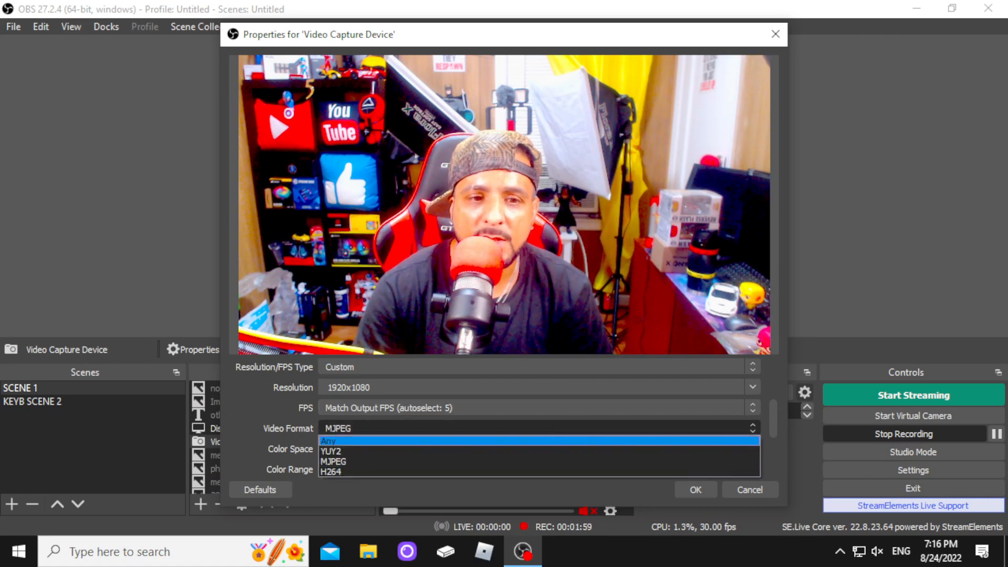
click(327, 440)
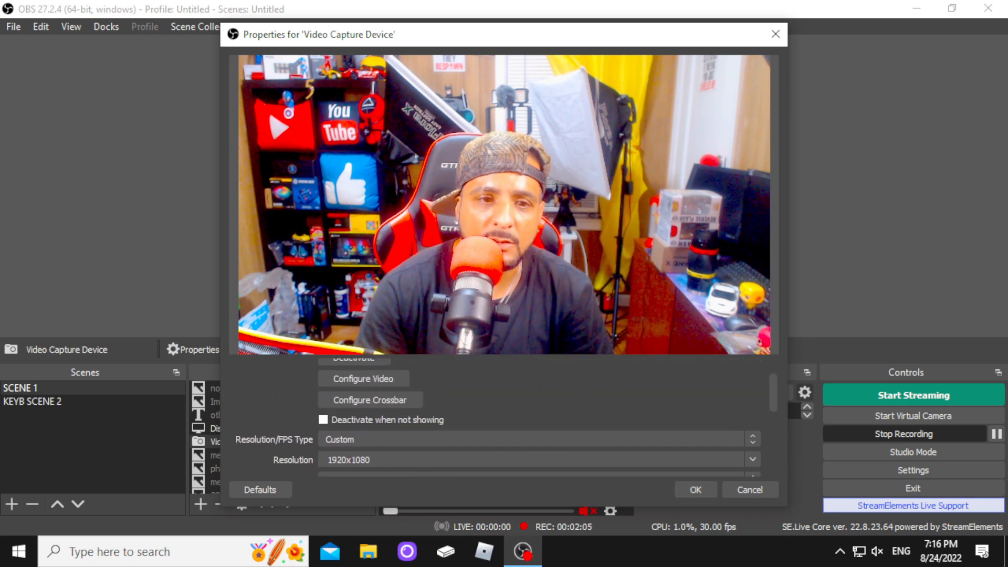
Set the webcam frame rate to 30 and its video format to MJPEG.
scroll(down, 3)
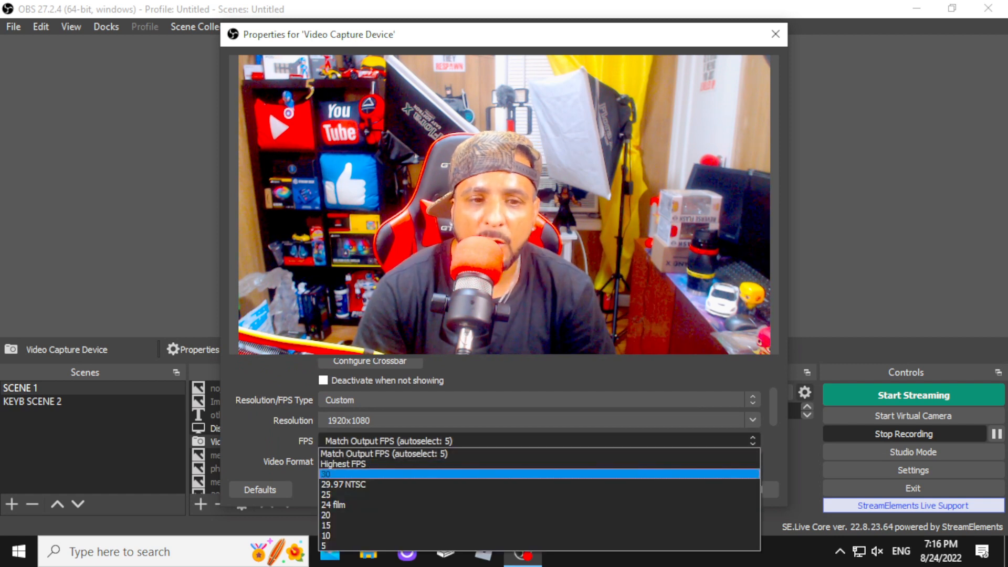
click(327, 474)
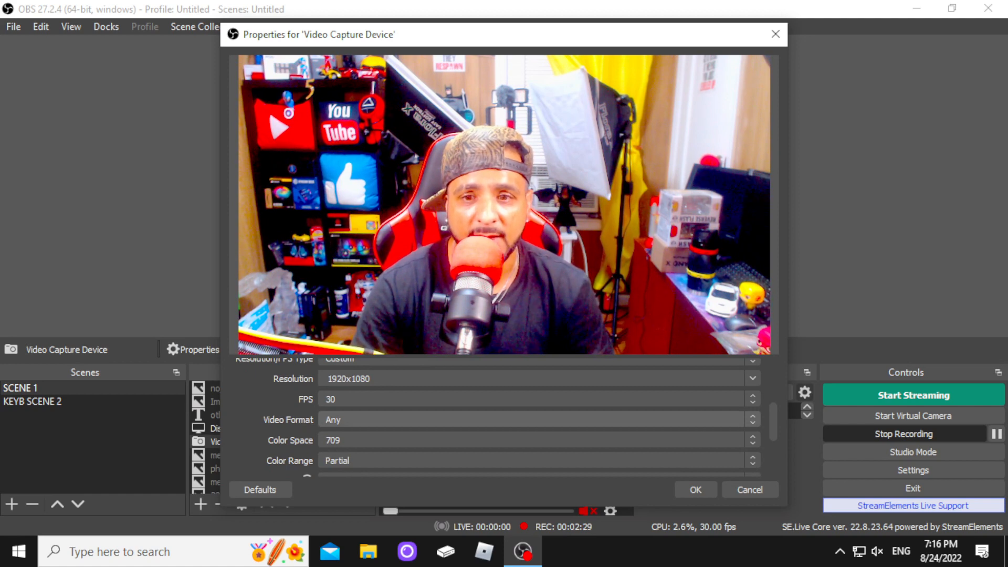
click(535, 416)
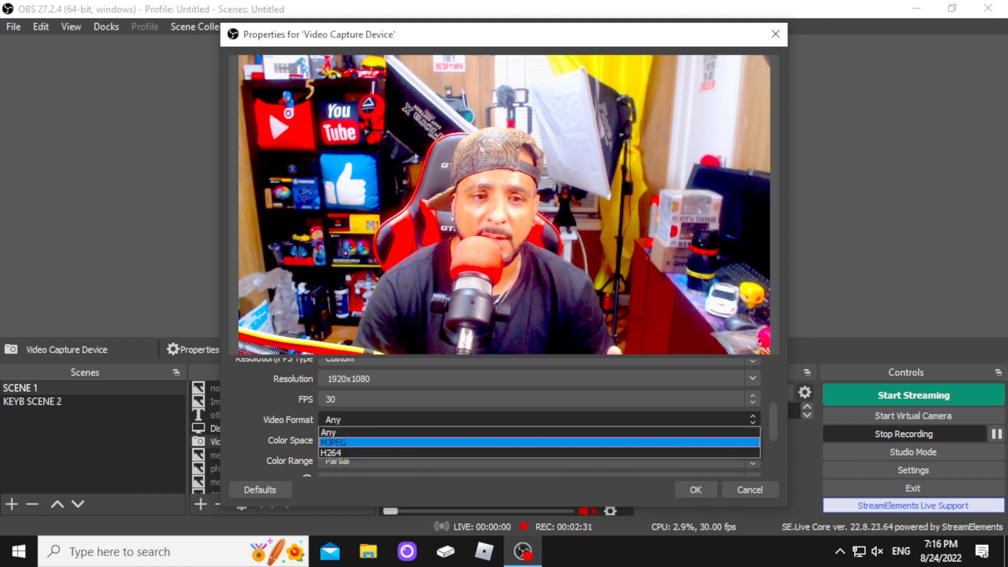
click(333, 442)
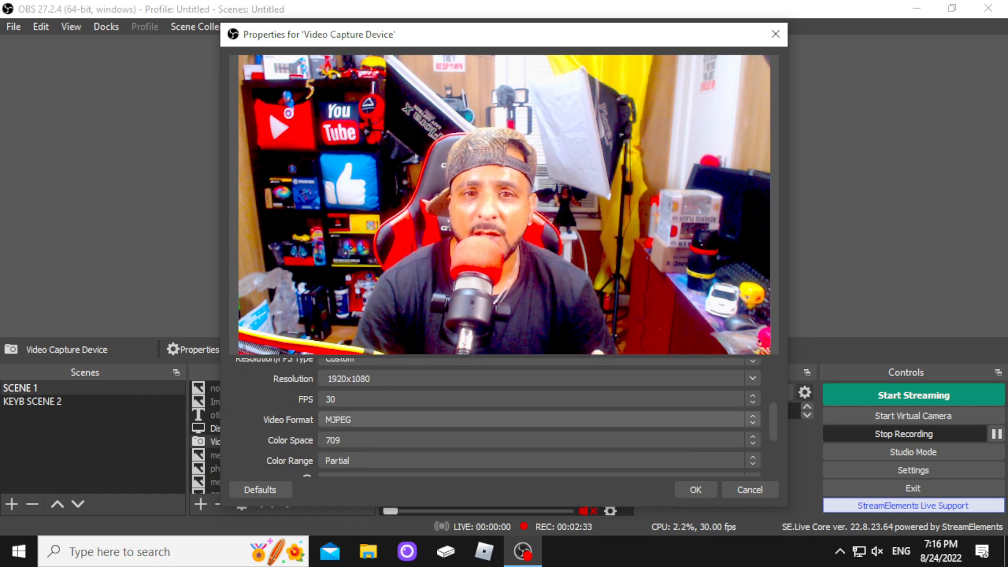
Revisit the FPS setting, choosing Match Output FPS among the frame-rate options.
scroll(up, 3)
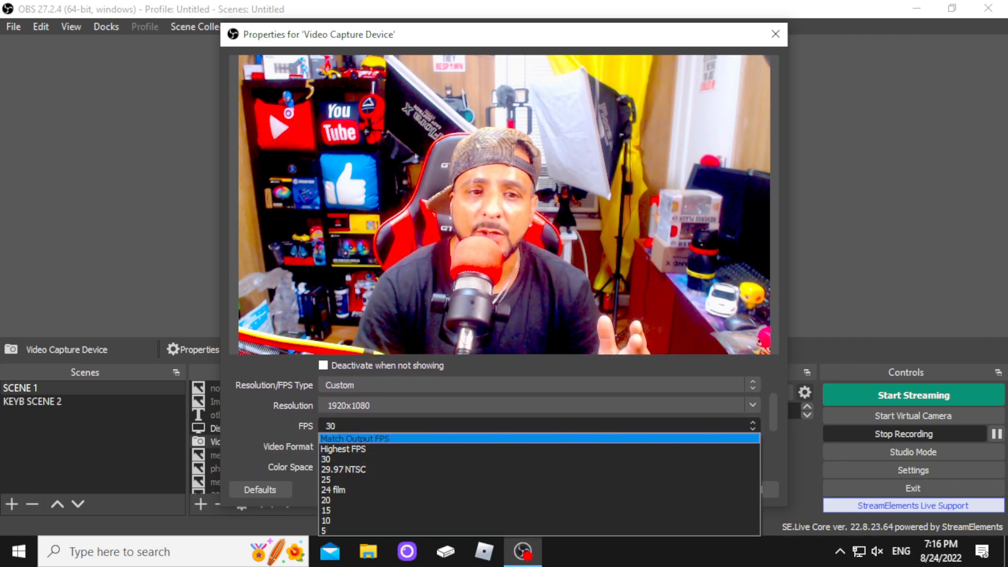
click(355, 439)
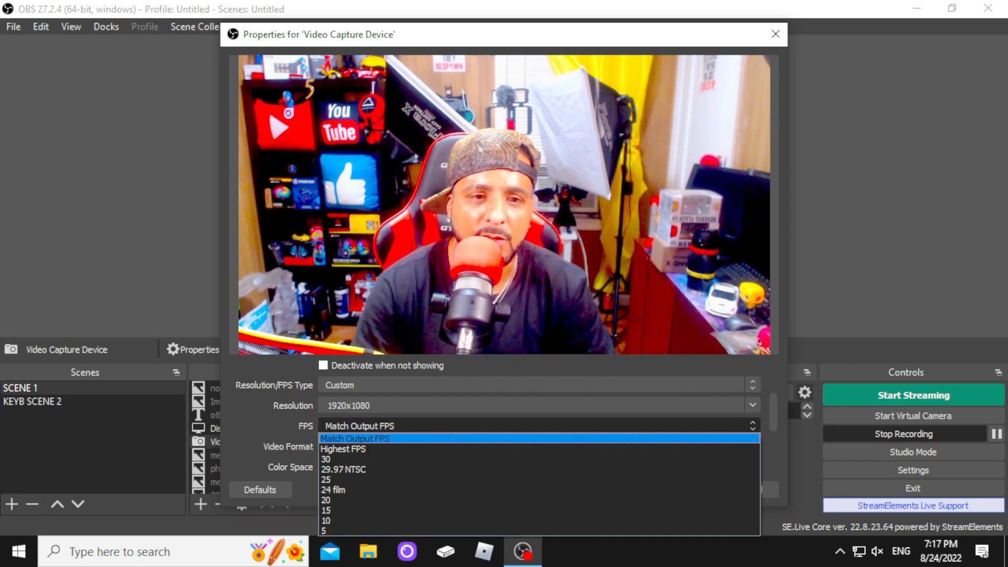
click(331, 459)
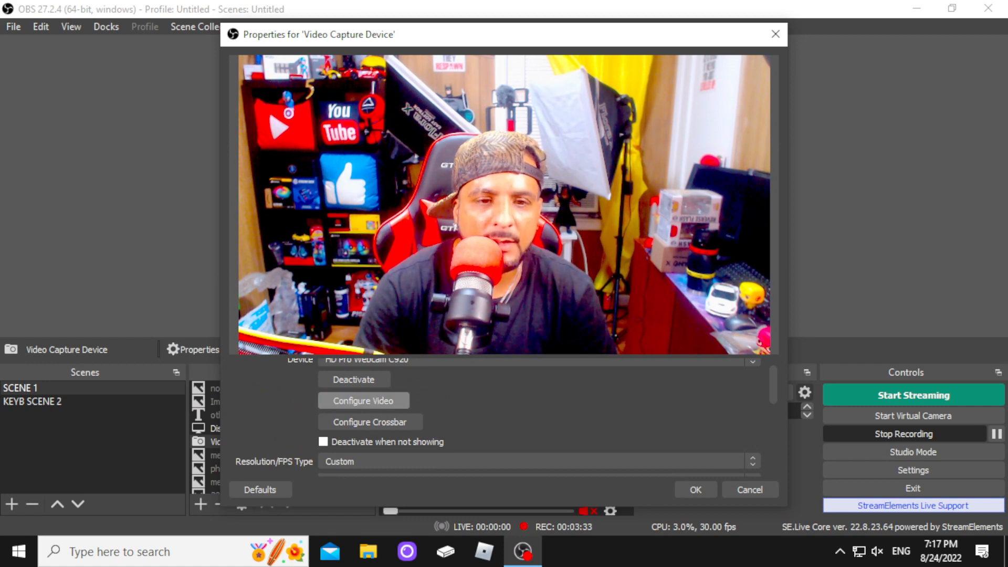
In Configure Video's Video Proc Amp, lower sharpness to 24 and saturation to 102.
click(364, 400)
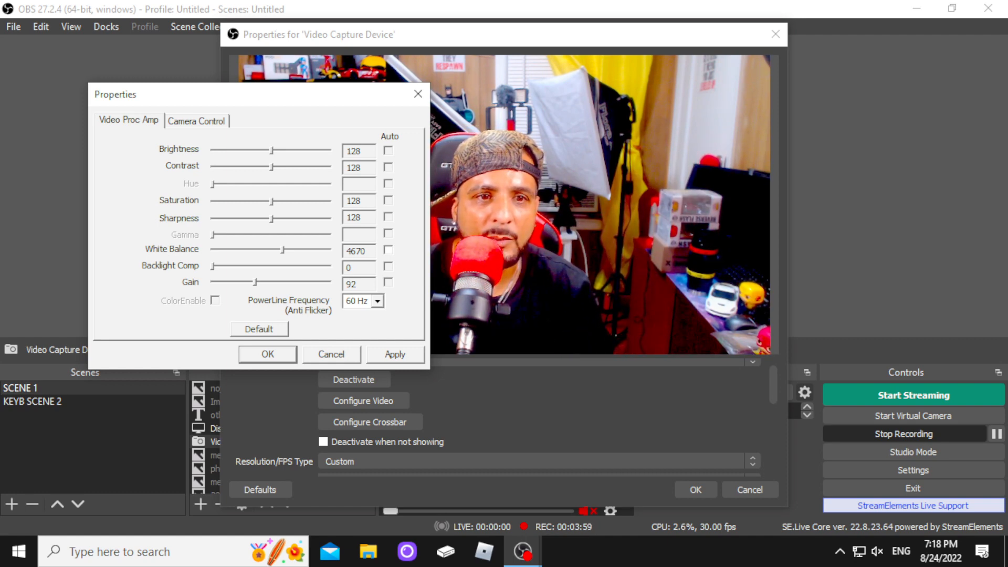
drag(296, 217, 238, 217)
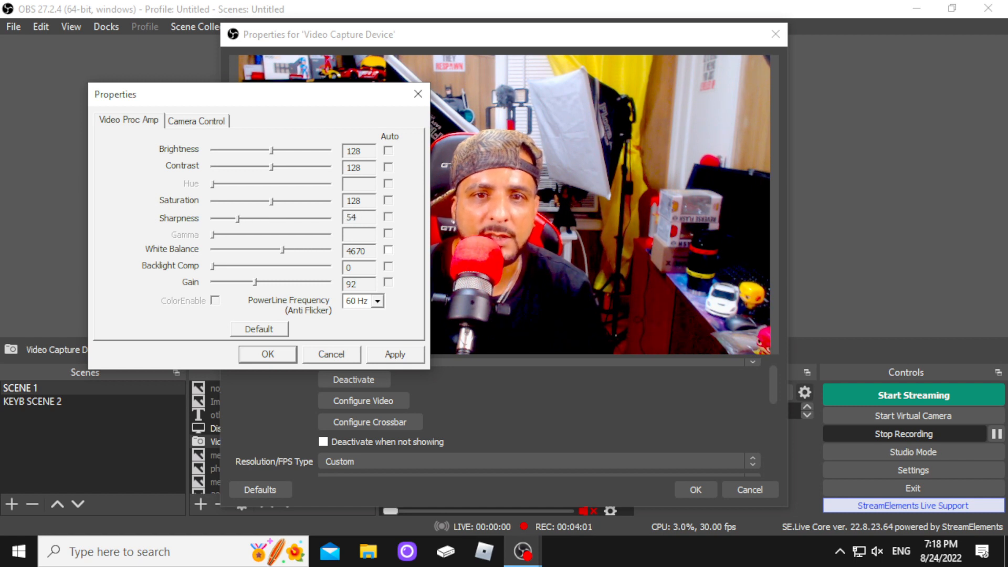
drag(239, 219, 212, 219)
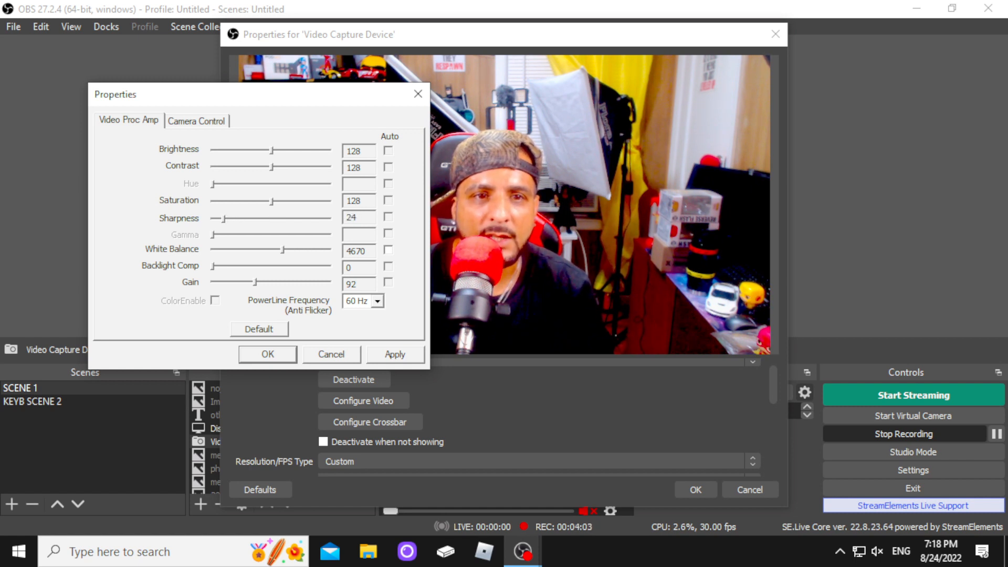
drag(281, 199, 264, 199)
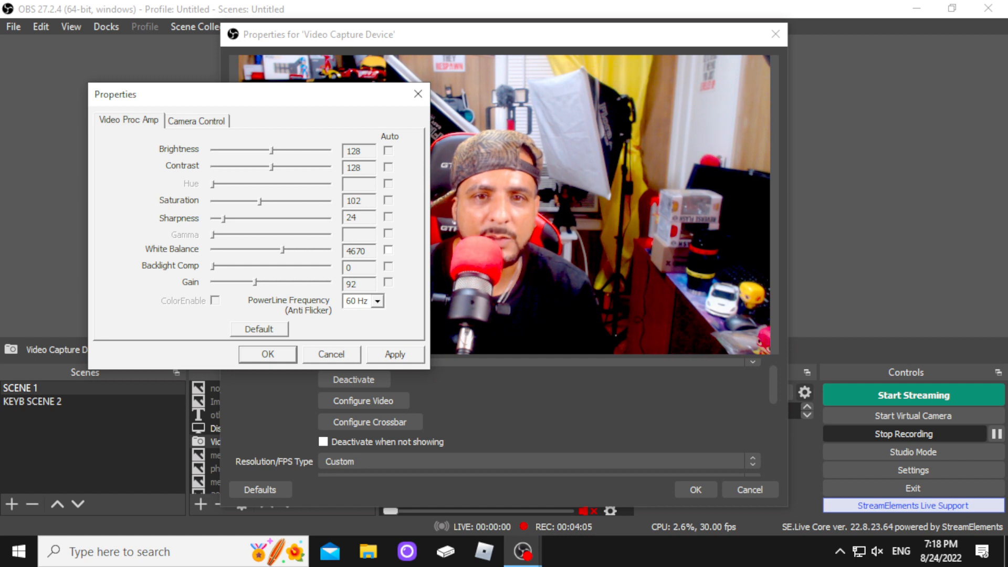
drag(286, 200, 302, 199)
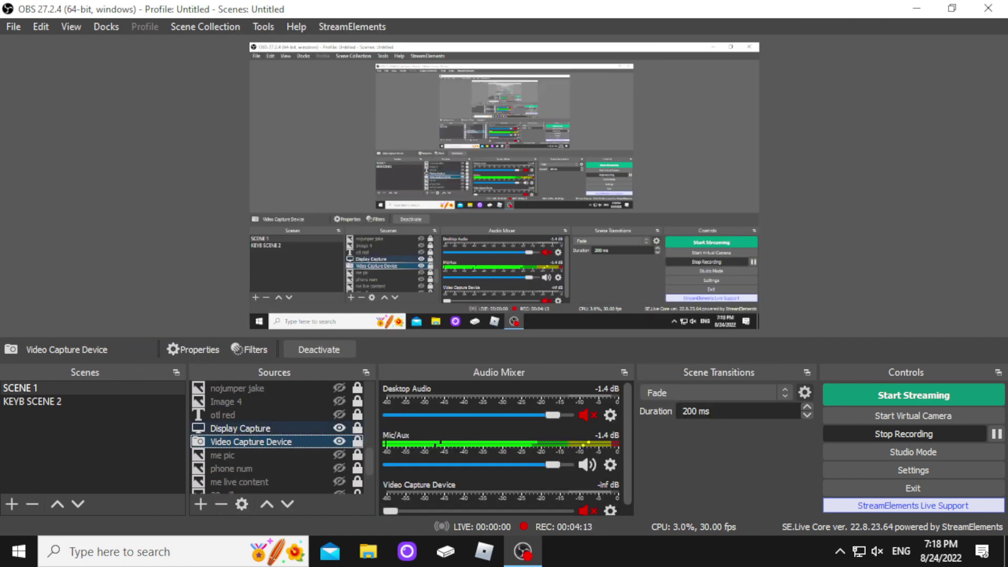
Reselect the Video Capture Device source and reopen its properties.
click(239, 428)
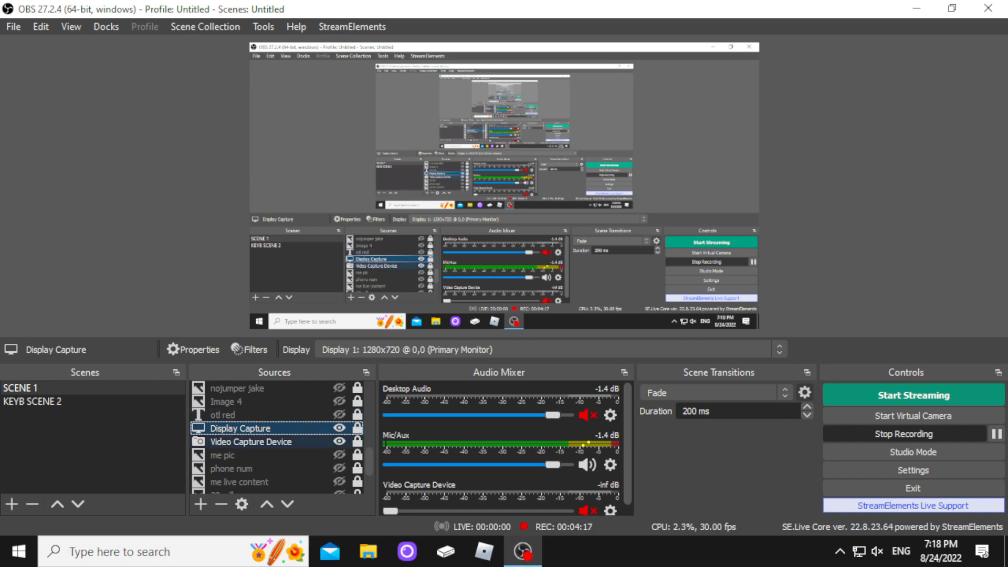
click(250, 441)
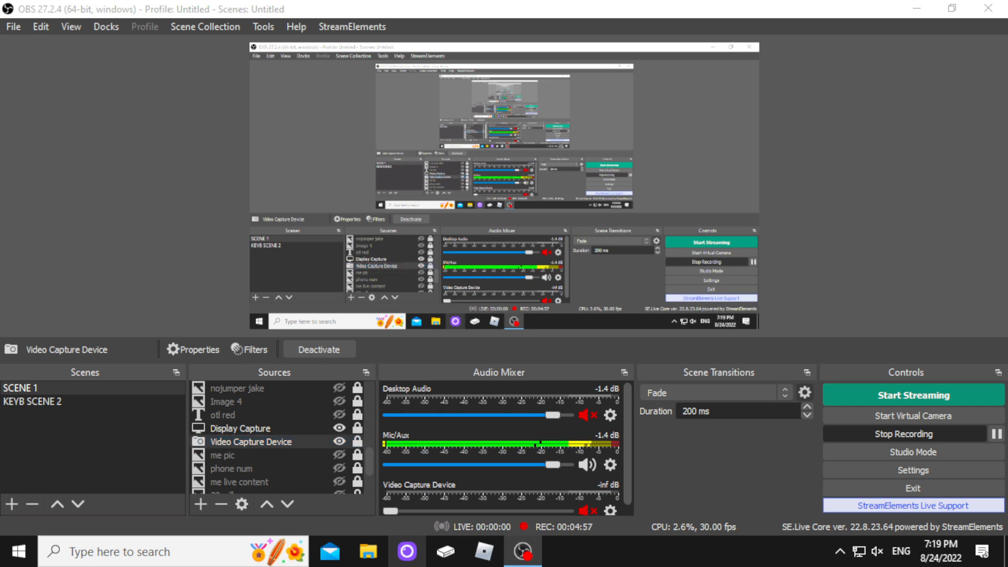
click(404, 550)
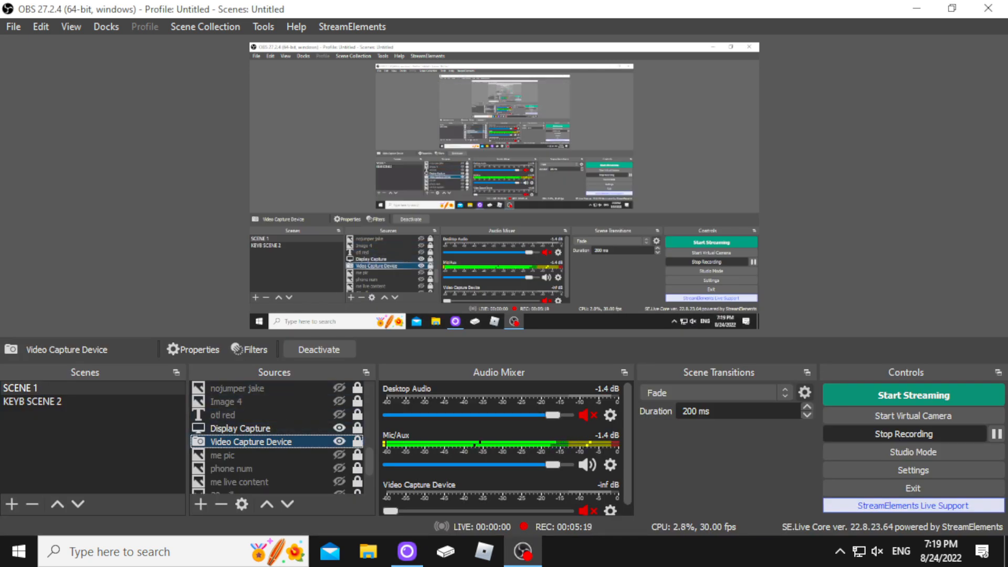
click(193, 350)
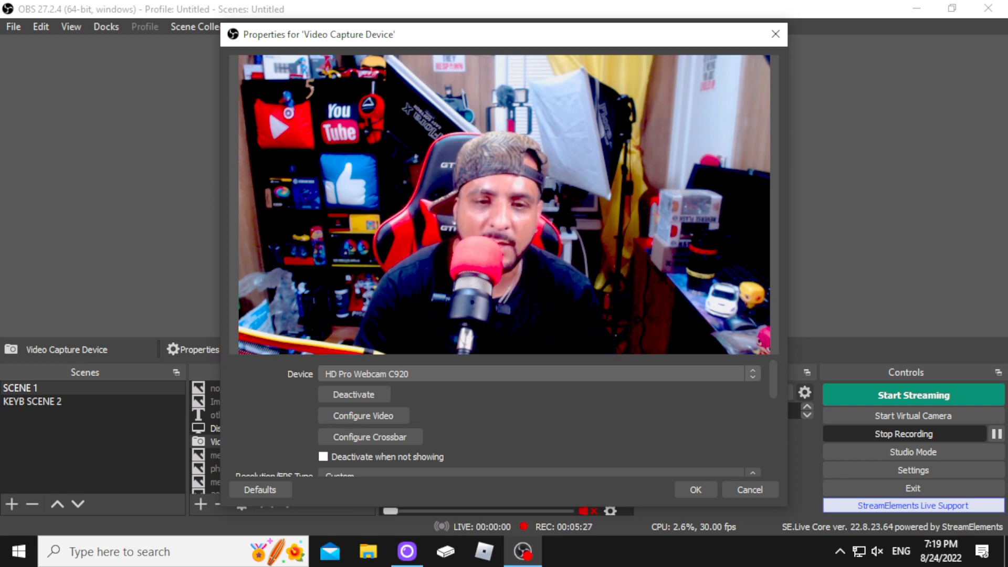
Switch the capture device to Logi Capture and set its video format to Any.
click(506, 374)
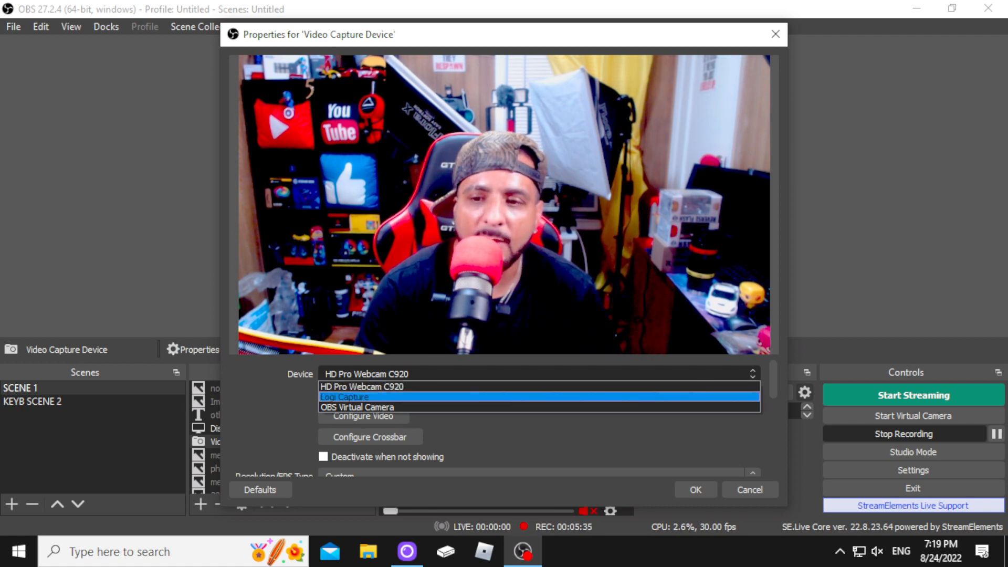
click(344, 397)
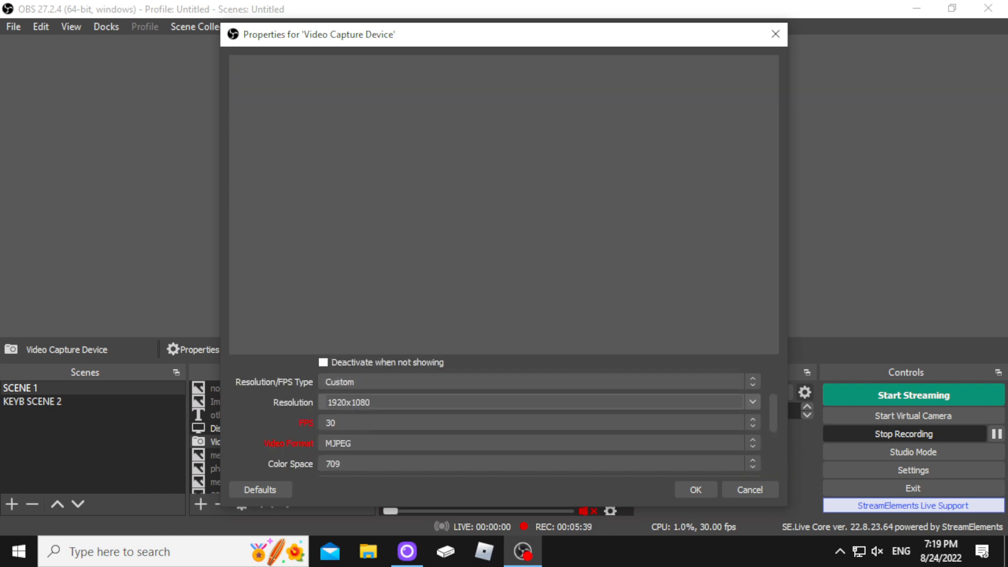
scroll(down, 3)
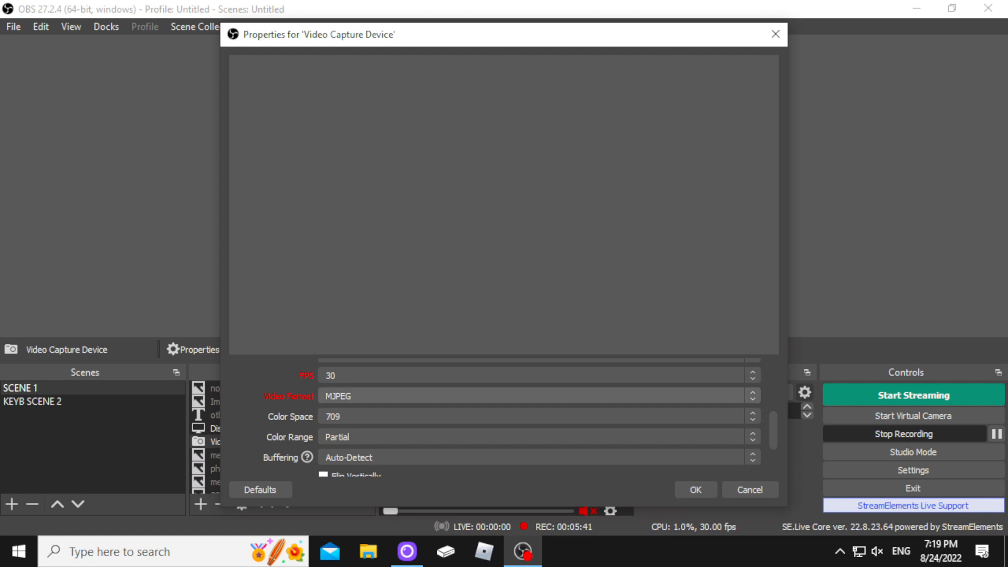
click(537, 395)
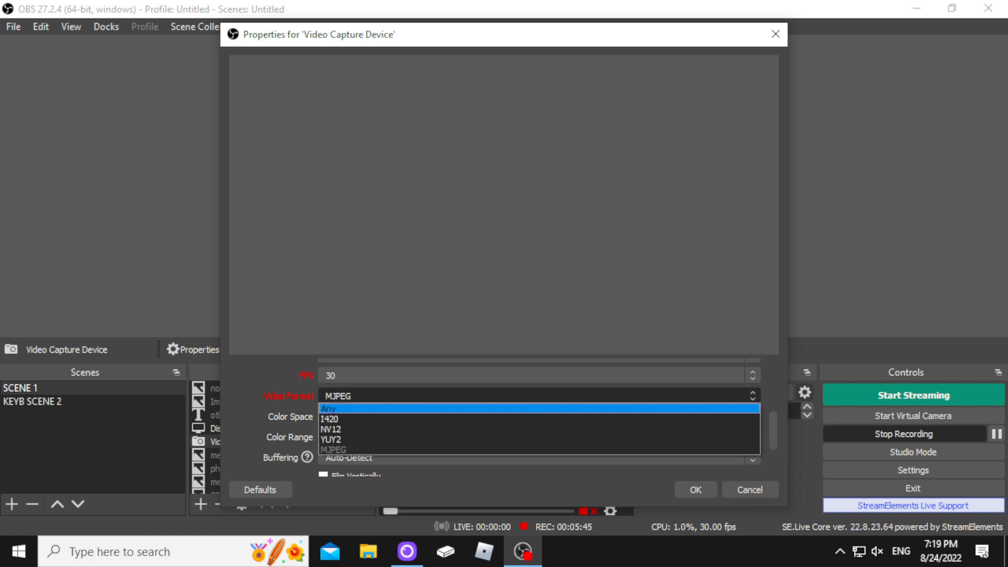
click(329, 409)
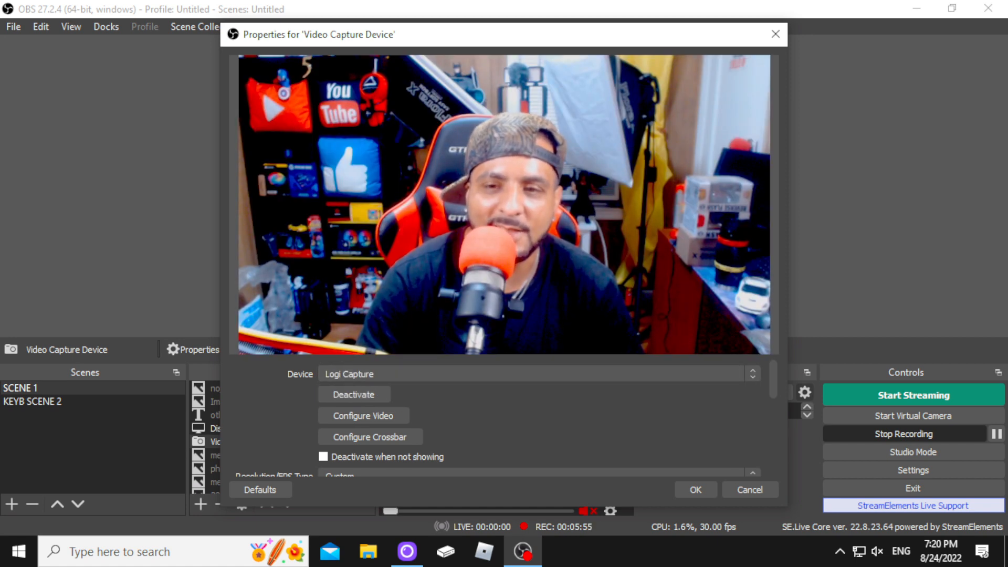
Set the Logi Capture source's video format to NV12 and choose a frame rate.
scroll(down, 3)
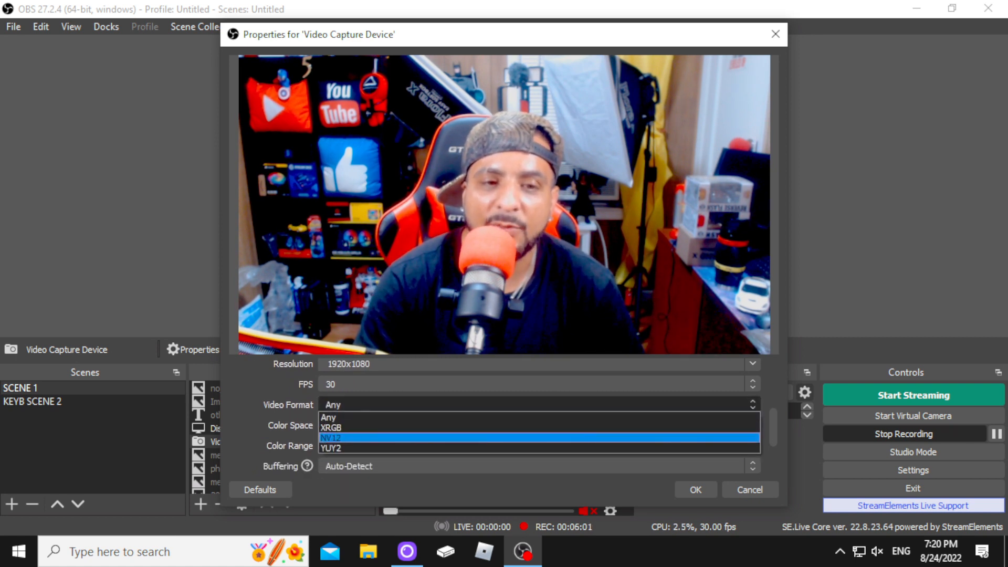
click(331, 437)
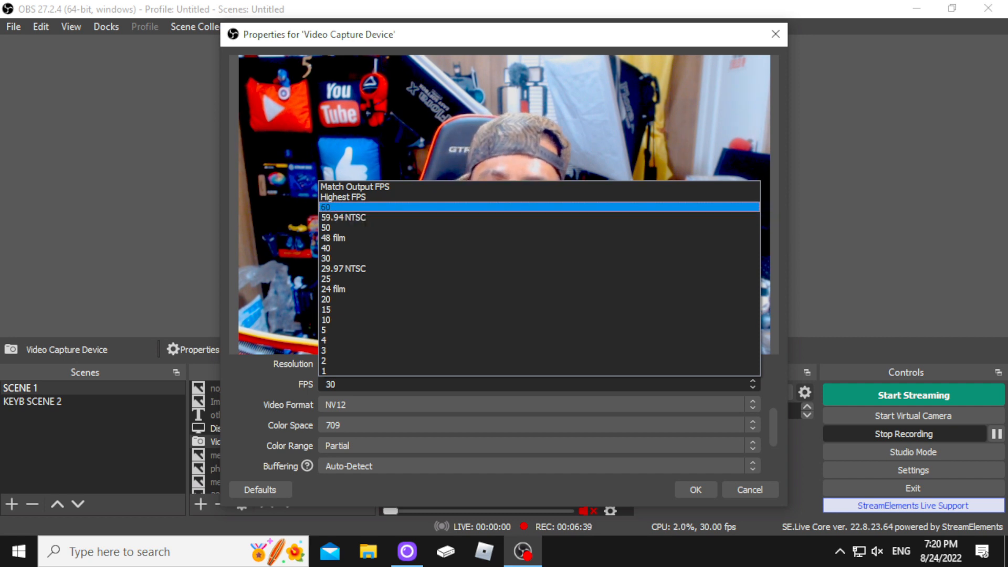
click(327, 207)
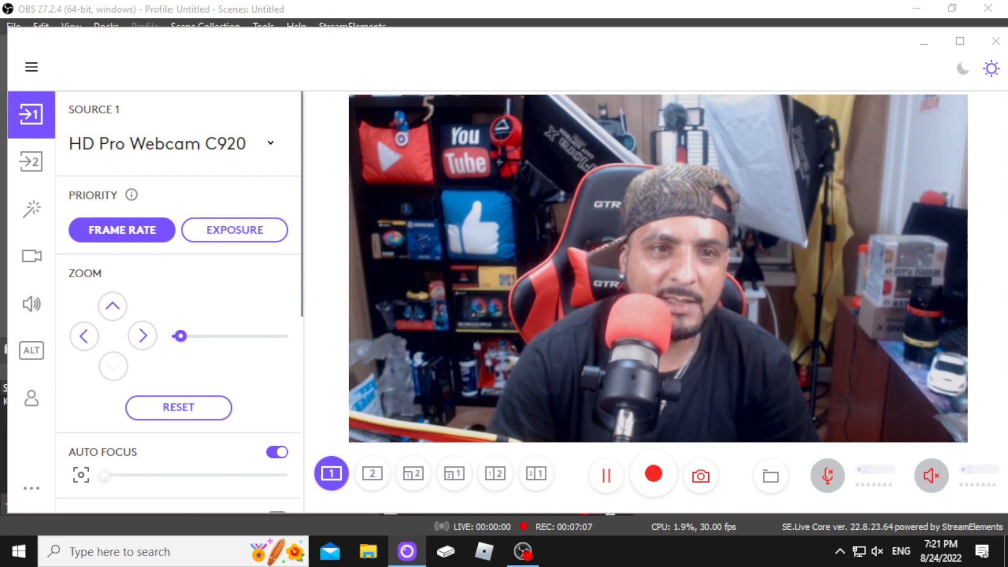
In Logitech Capture Source 1 image settings, adjust the saturation and sharpness sliders.
scroll(down, 3)
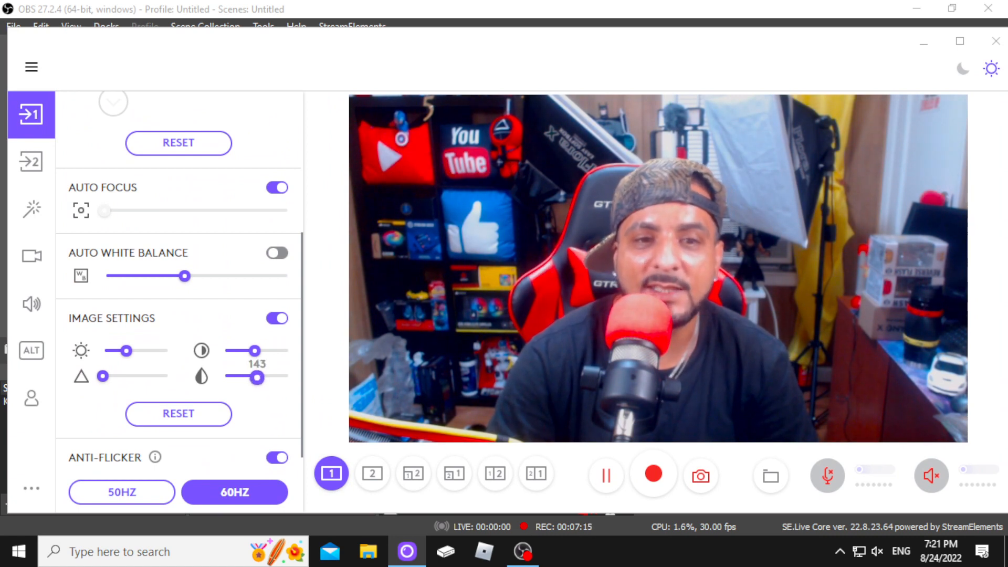
drag(257, 377, 241, 377)
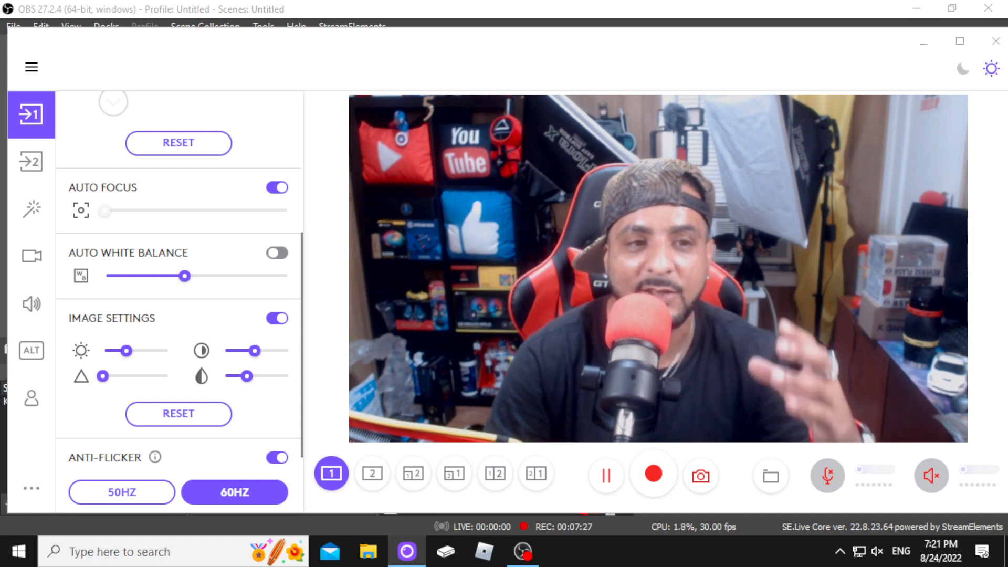
drag(102, 376, 121, 376)
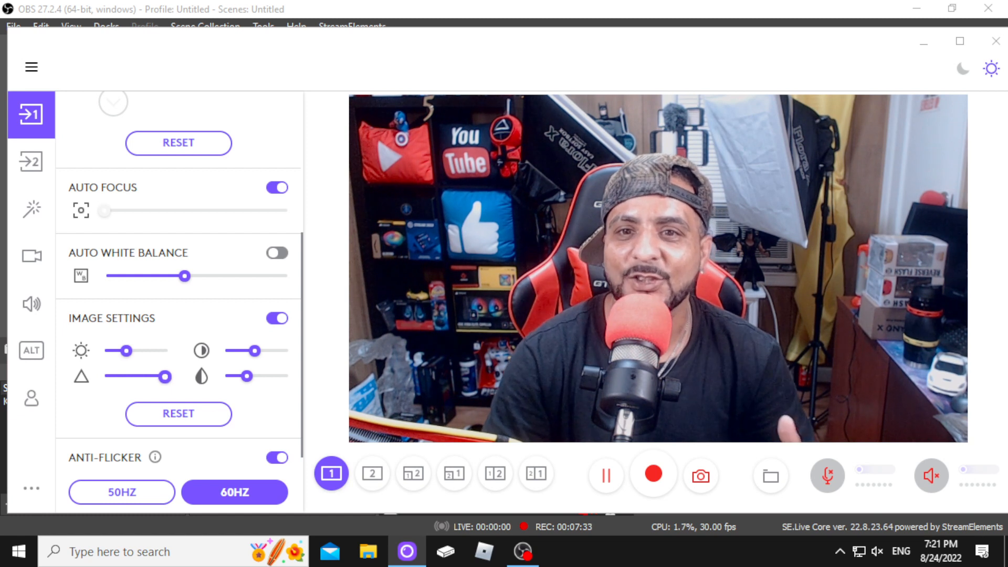
drag(165, 376, 154, 376)
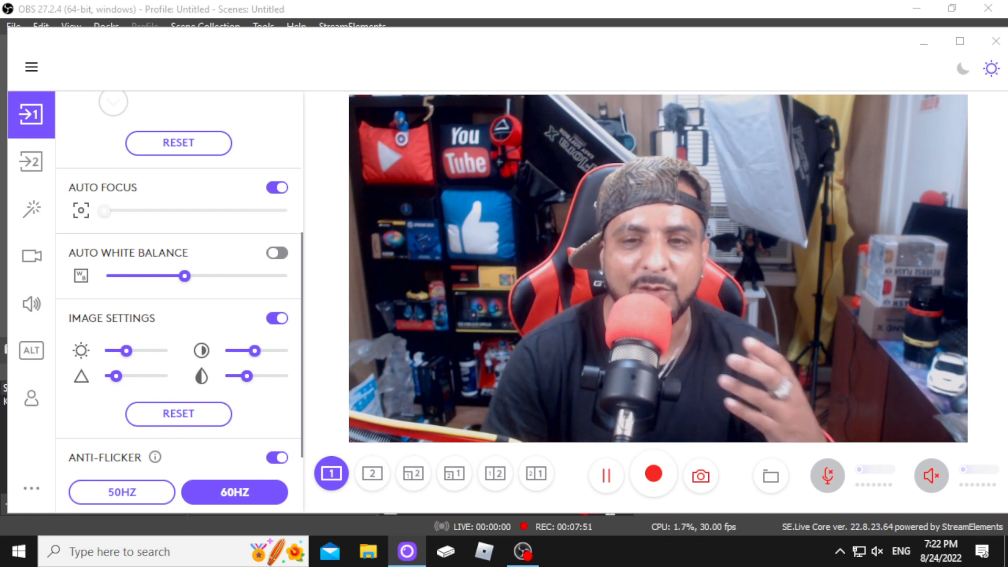
scroll(down, 3)
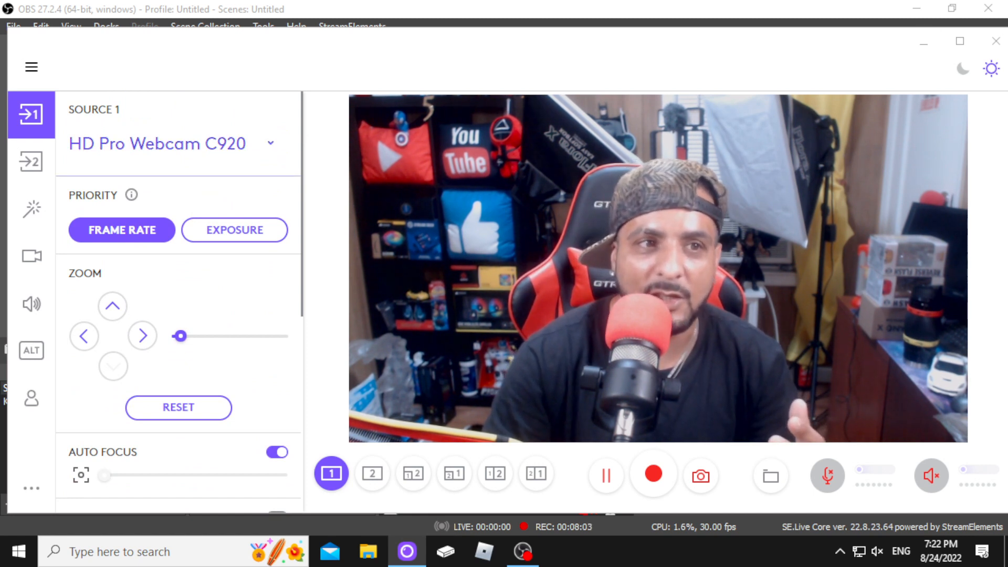
click(32, 208)
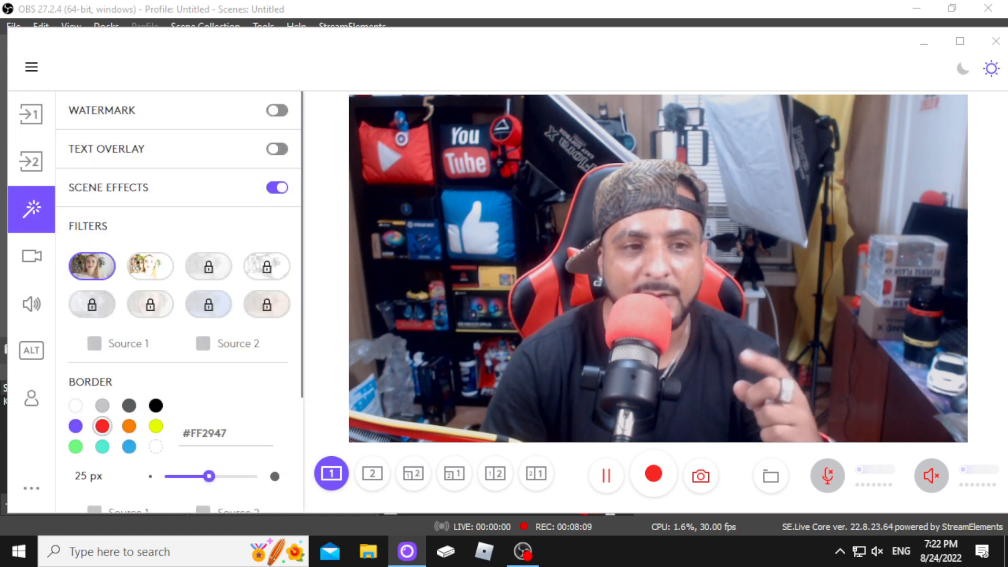
Pick a border colour under Scene Effects and apply the border to Source 1.
click(76, 427)
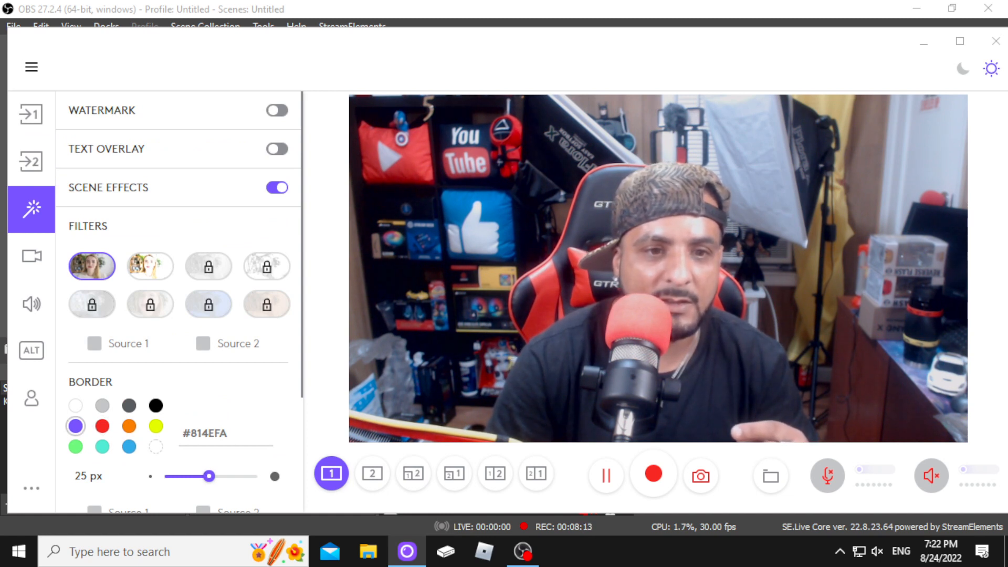
scroll(down, 3)
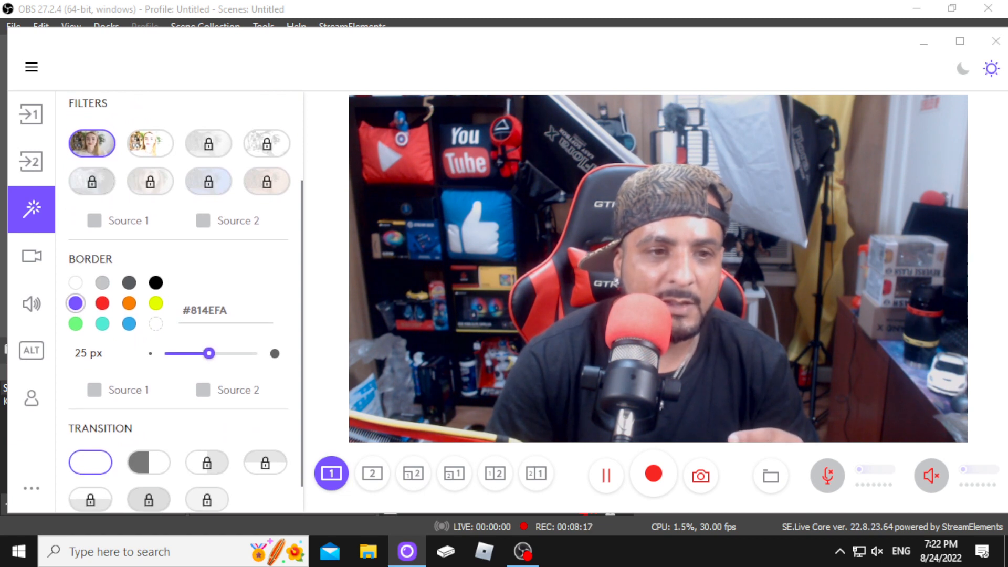
click(94, 390)
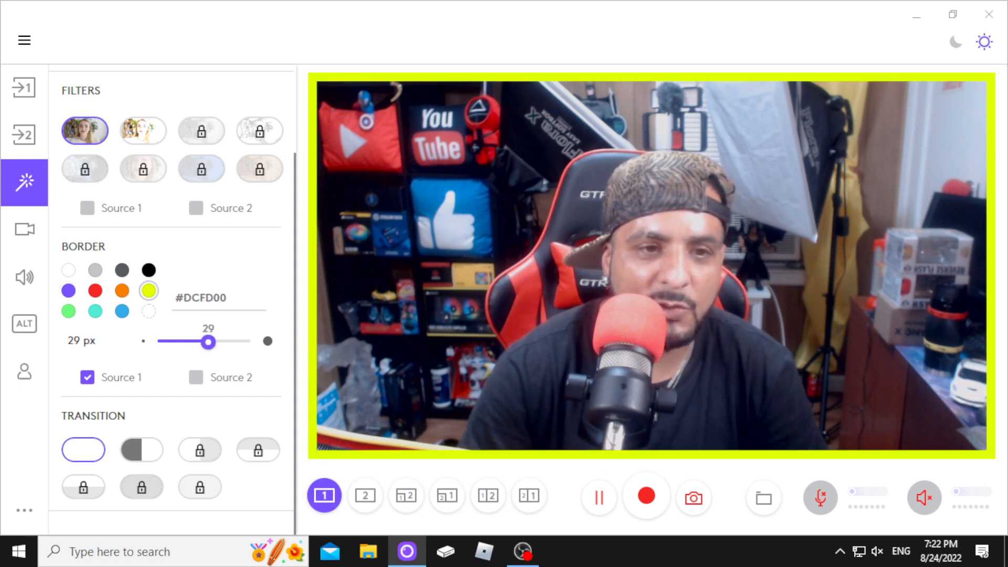
Try teal, green and purple border colours before settling on red.
drag(208, 342, 221, 341)
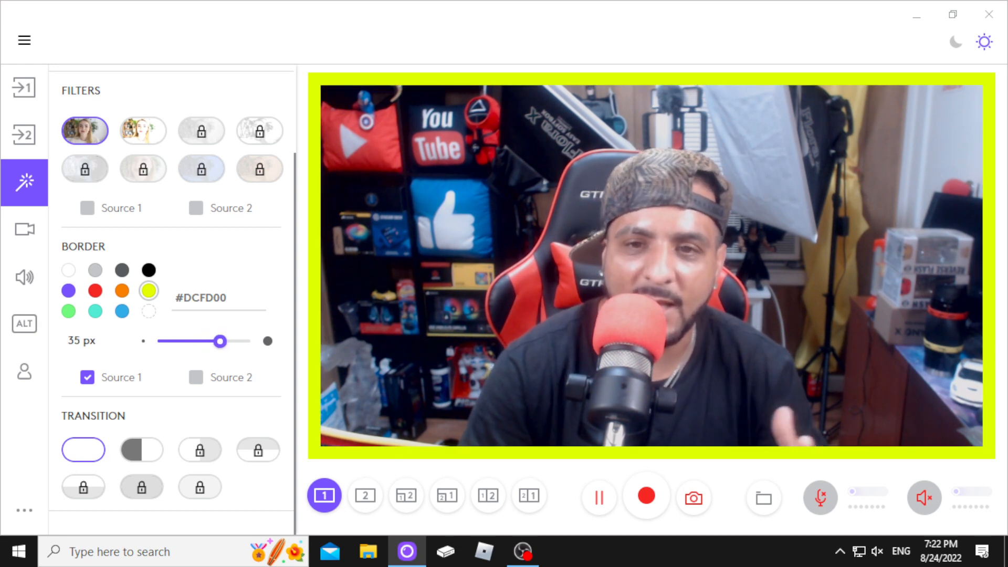
click(94, 311)
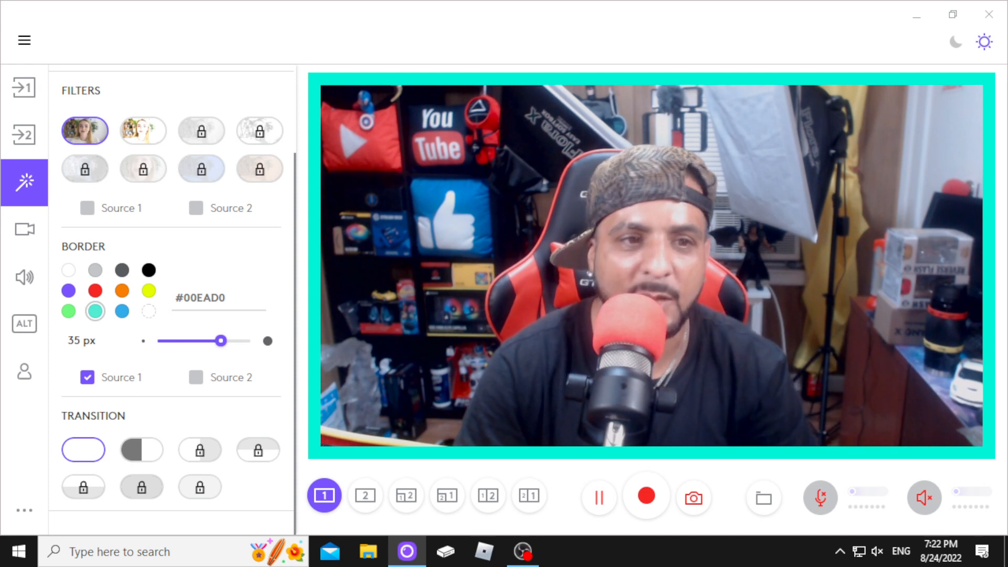
click(68, 311)
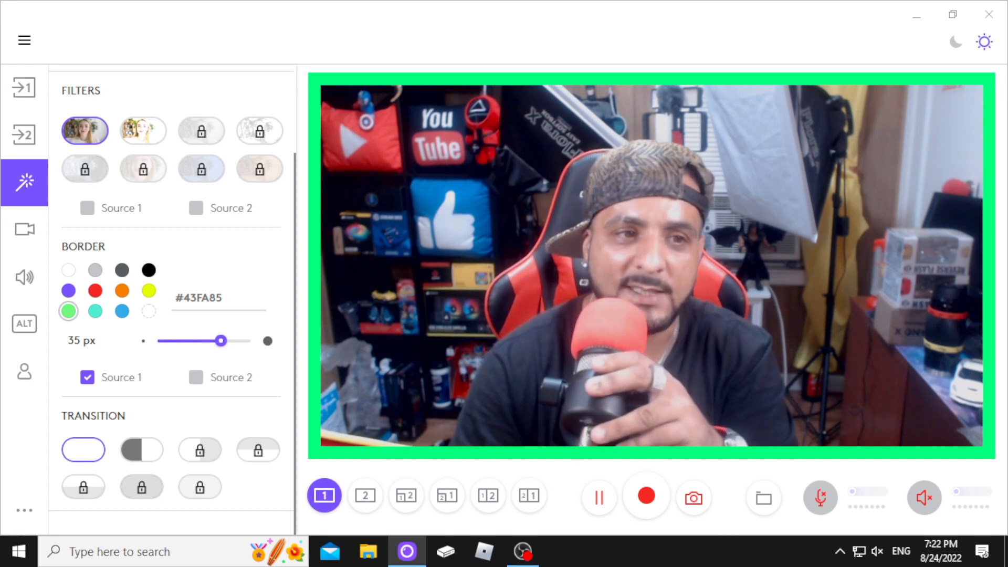
click(68, 290)
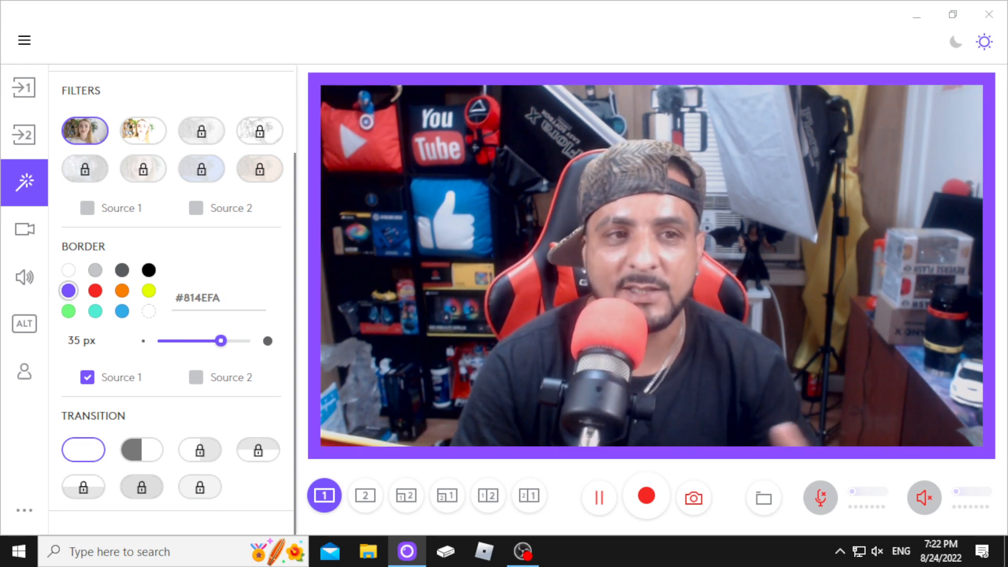
click(94, 290)
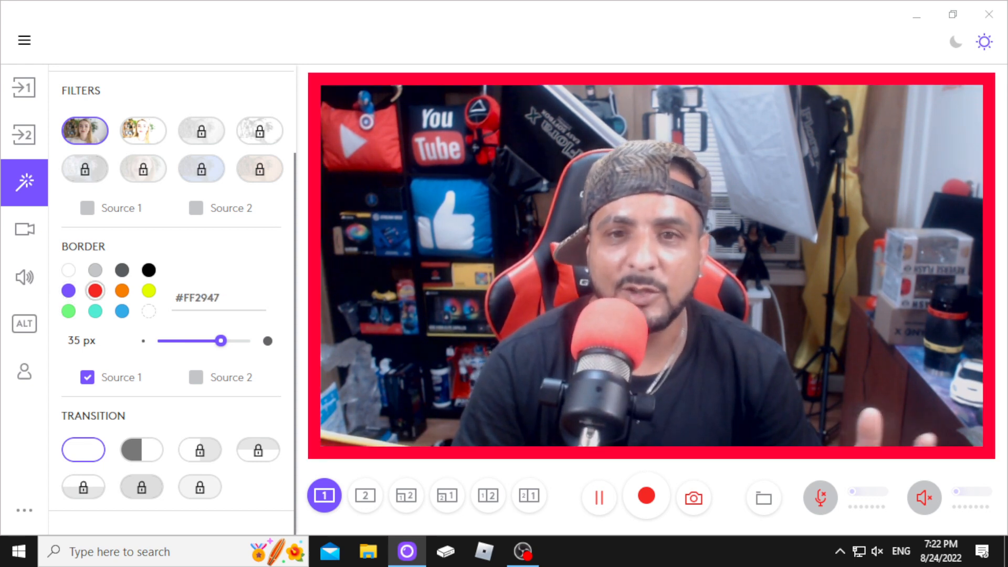
Adjust the border width between 50 and 12 px, settling on about 17 px.
drag(221, 340, 250, 340)
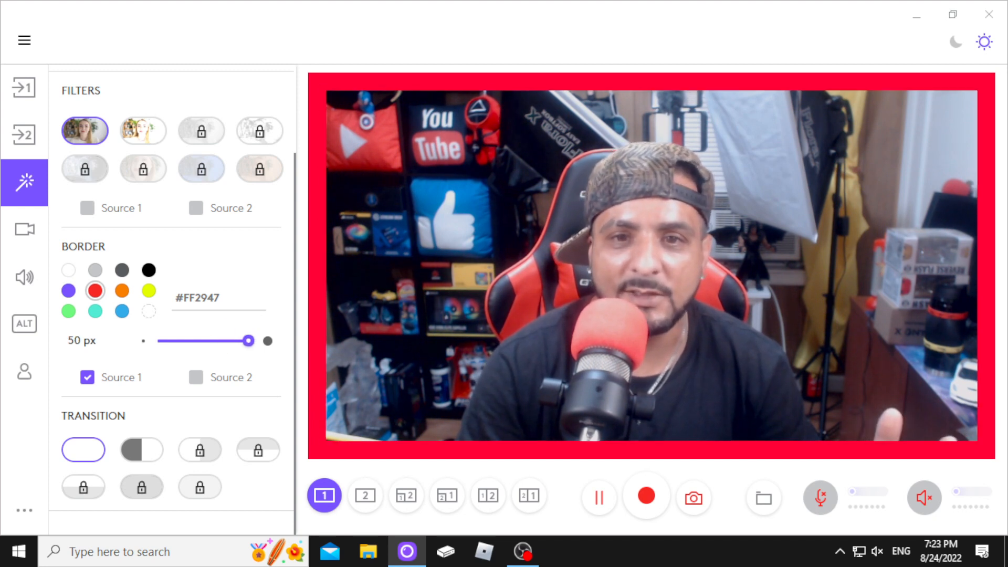
drag(250, 340, 177, 341)
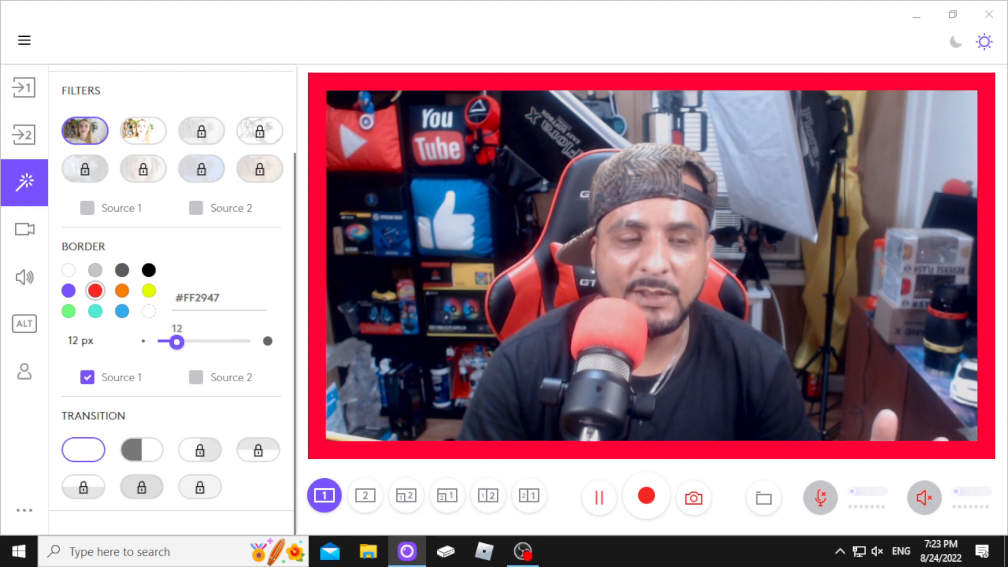
drag(177, 341, 185, 342)
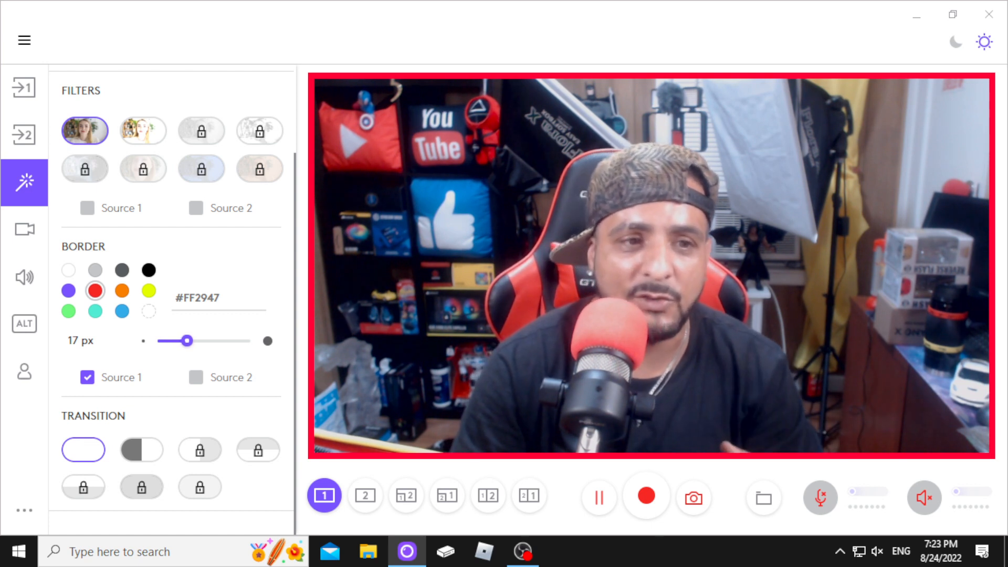
click(23, 230)
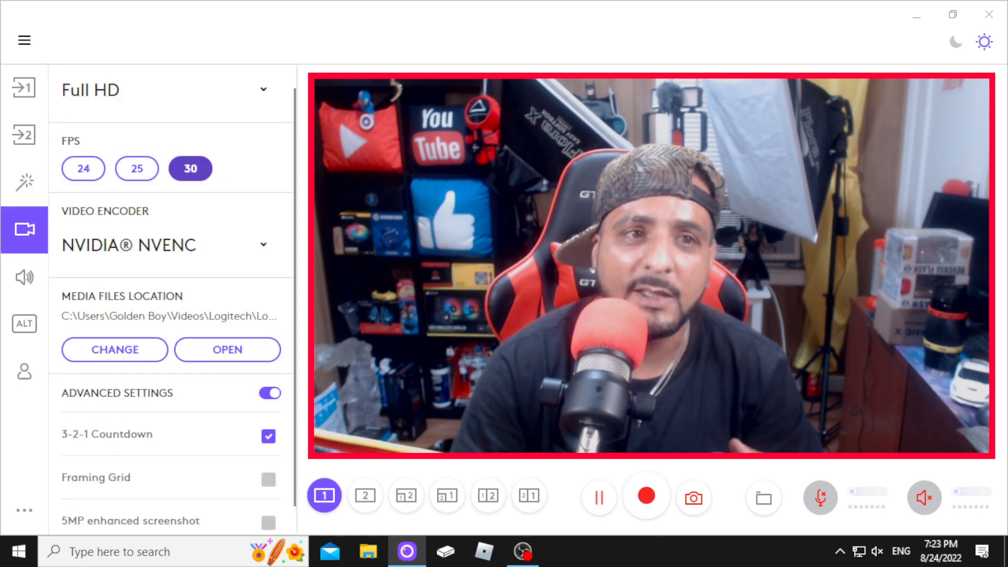